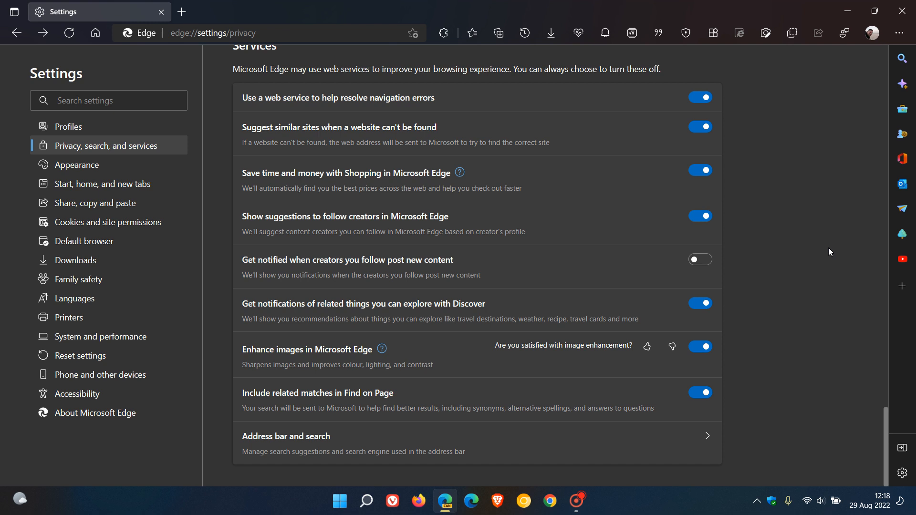
mouse_move(415, 358)
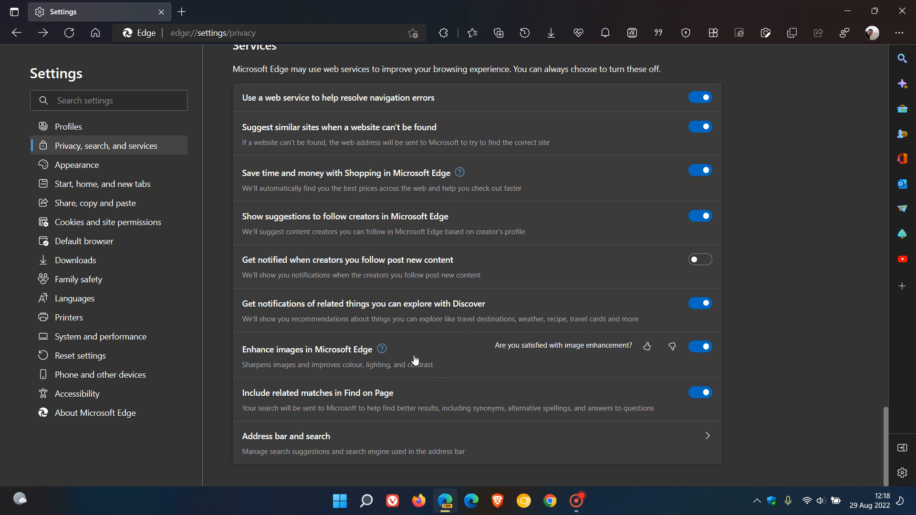
mouse_move(415, 352)
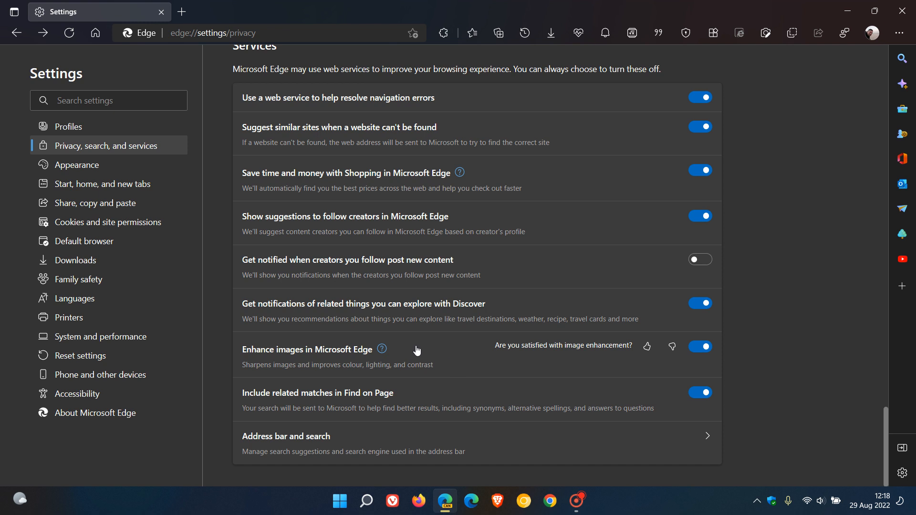
mouse_move(341, 373)
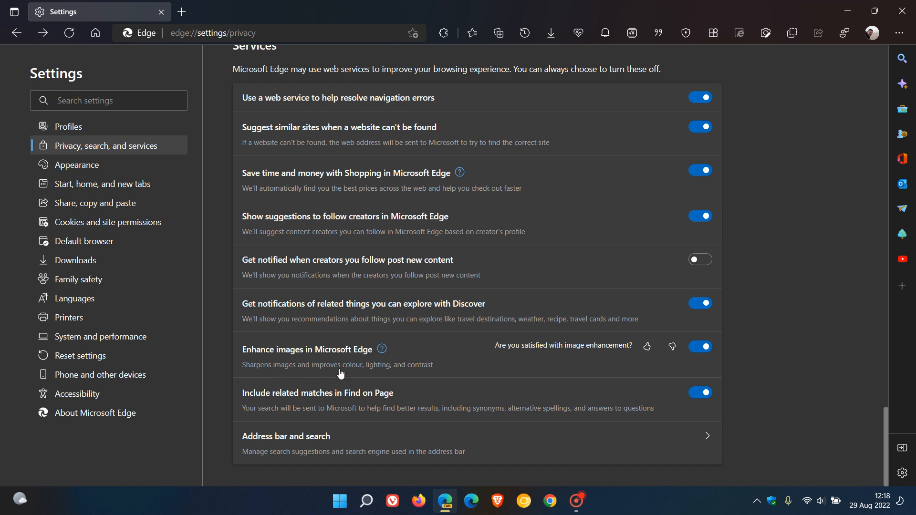
mouse_move(462, 374)
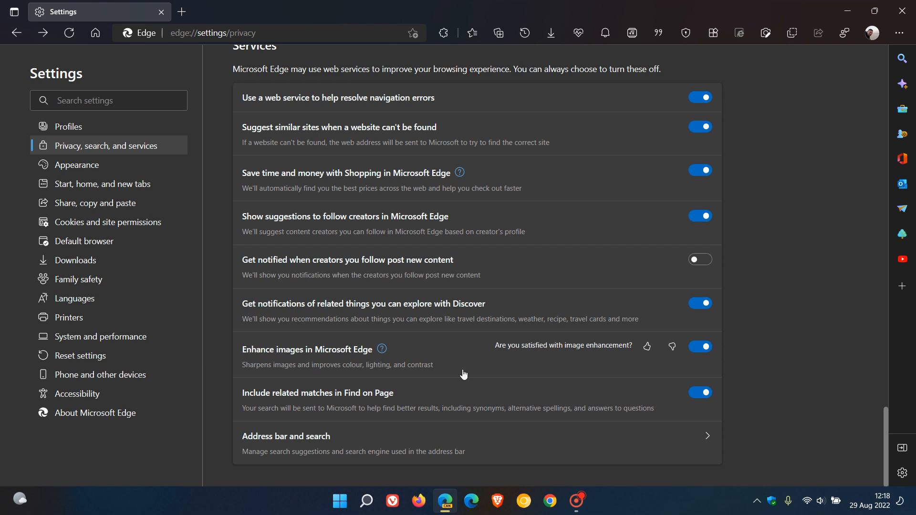
mouse_move(577, 380)
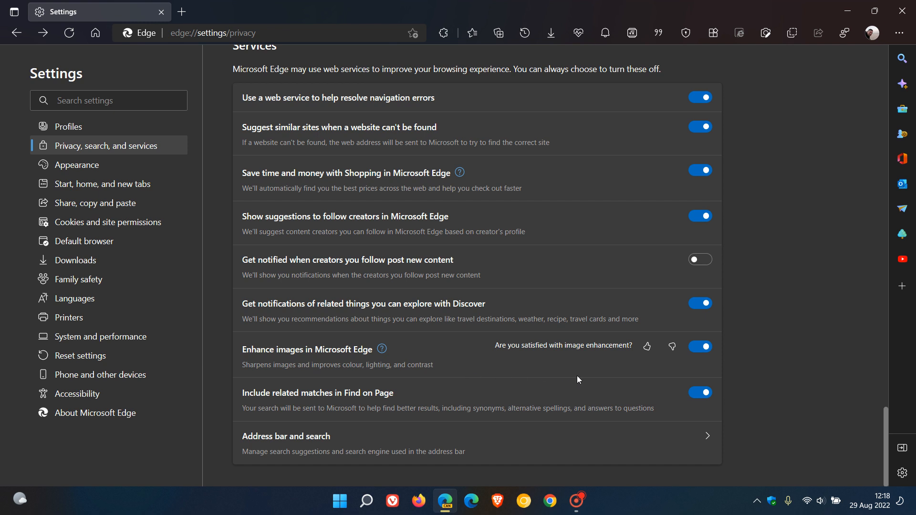
mouse_move(728, 349)
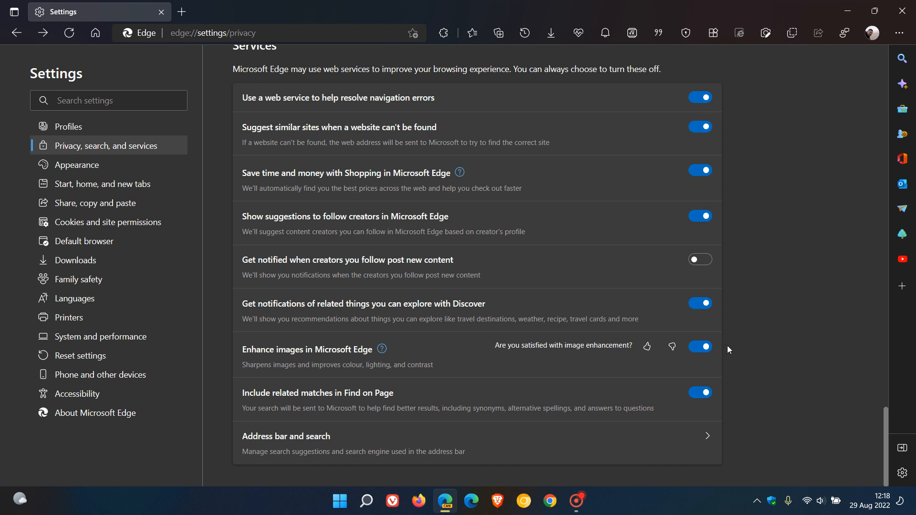
mouse_move(385, 357)
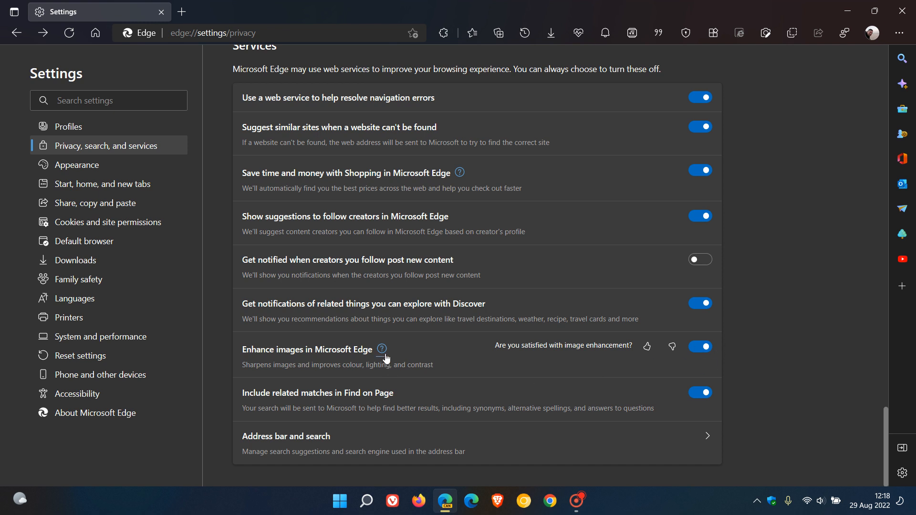
- View the Enhance images help explanation and dismiss it with Got it
left_click(382, 349)
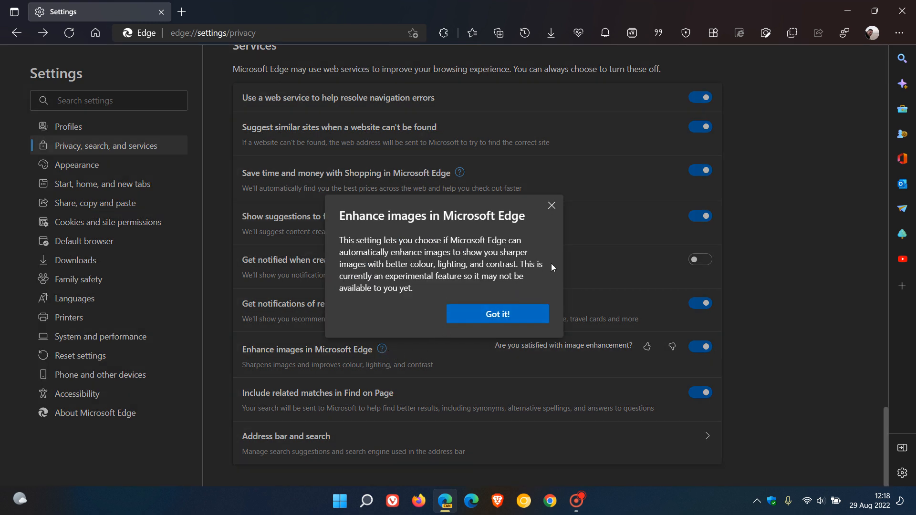
mouse_move(504, 287)
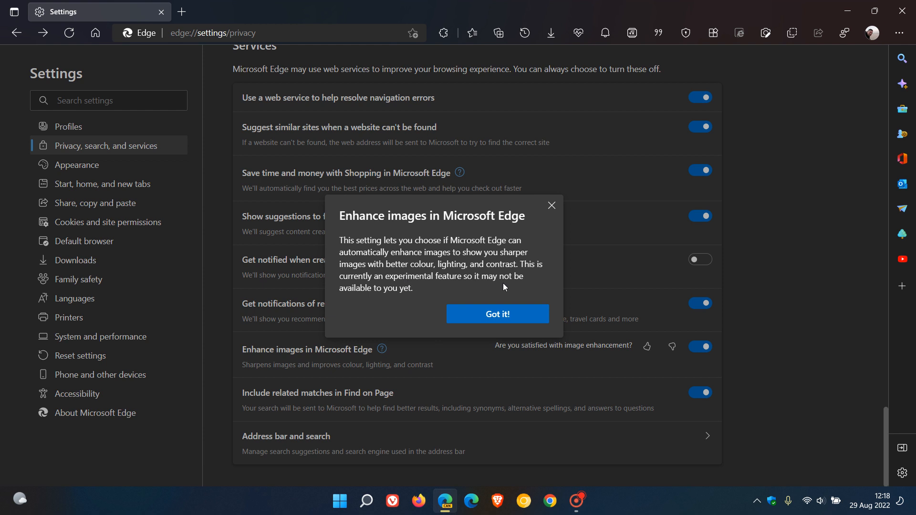
mouse_move(366, 299)
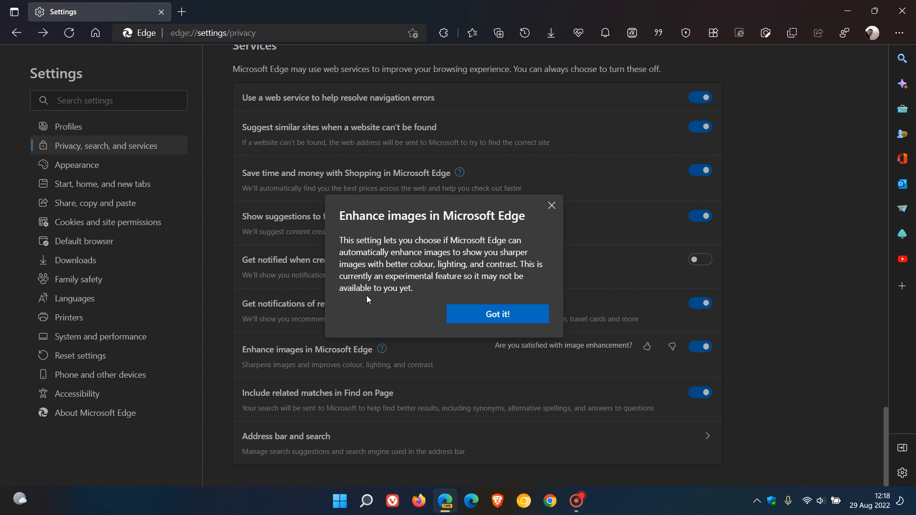
left_click(497, 314)
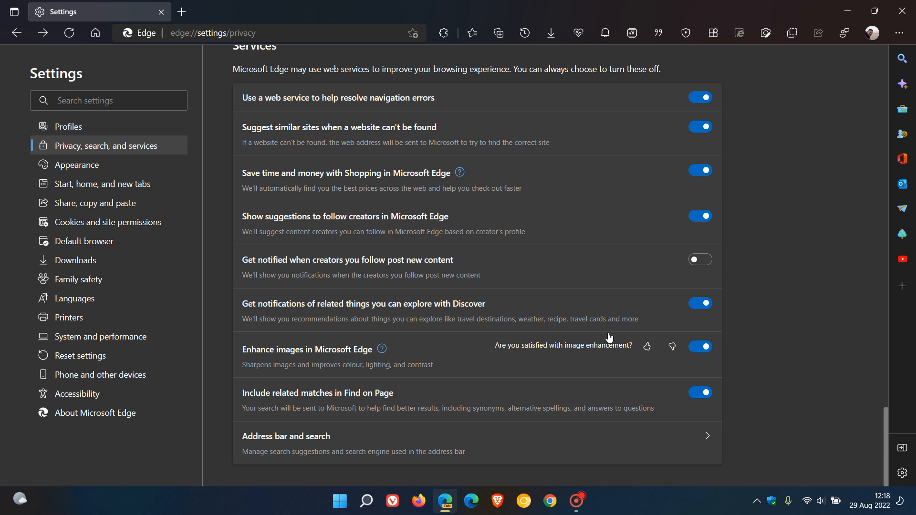
mouse_move(841, 347)
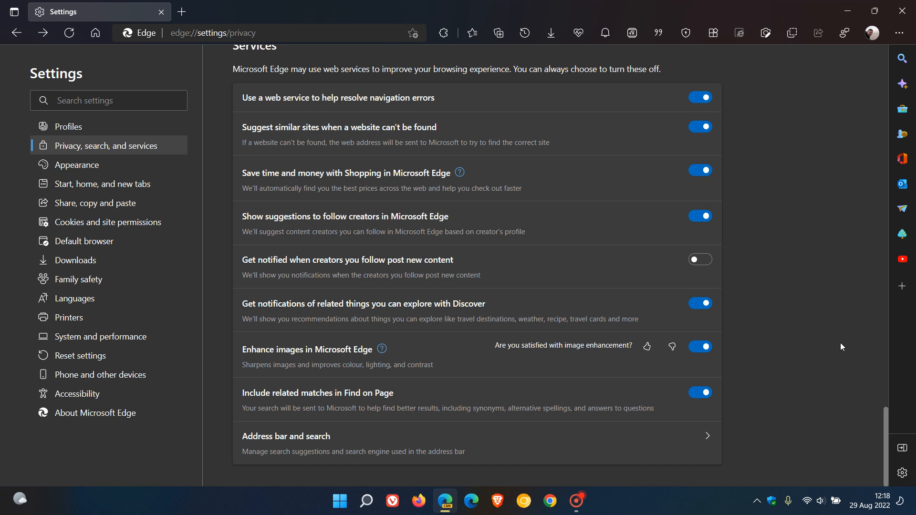
mouse_move(803, 353)
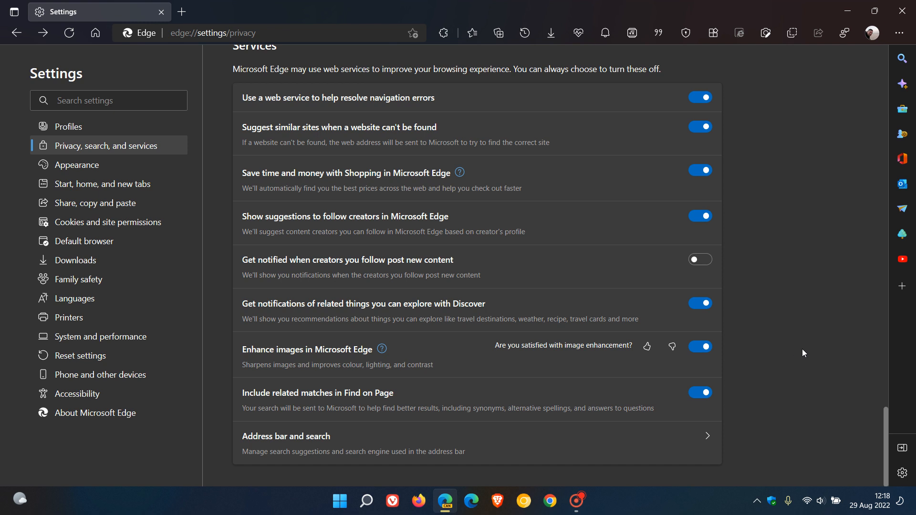
mouse_move(827, 173)
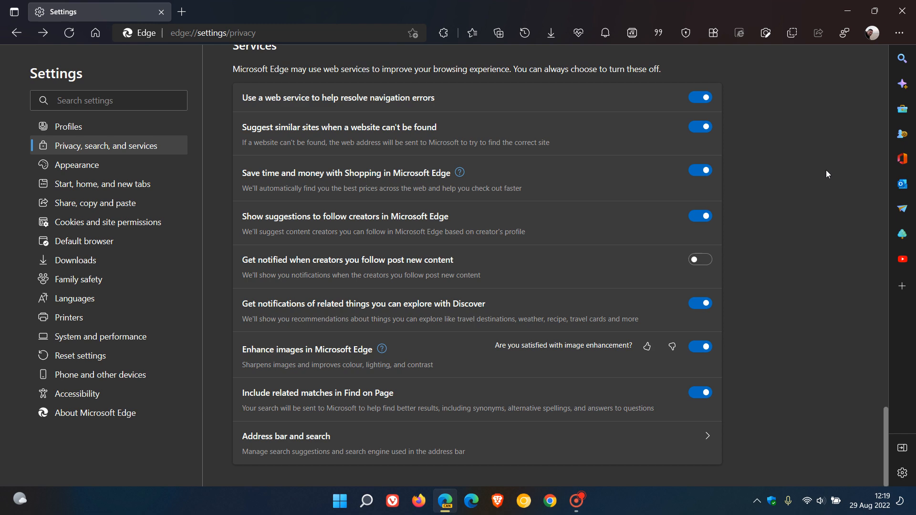
mouse_move(789, 143)
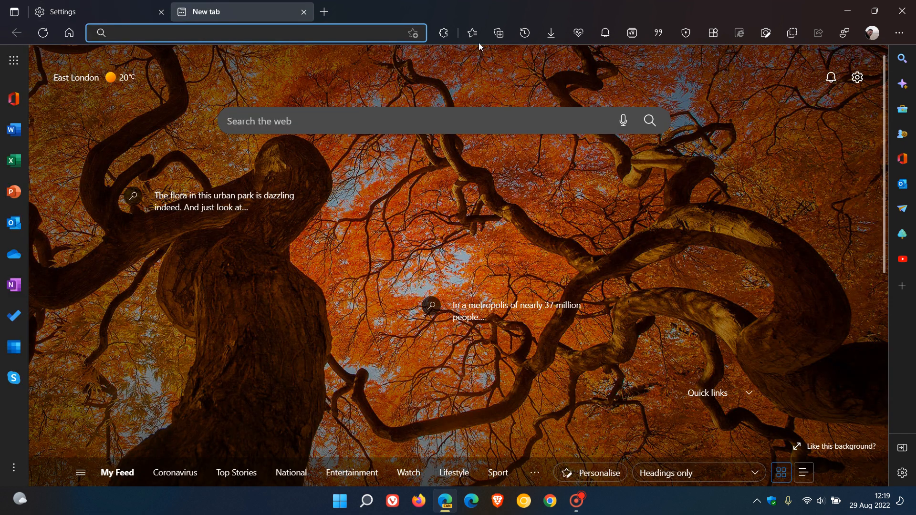
- Load the Download Microsoft Edge page from Other favourites and skim it down and back up
left_click(472, 32)
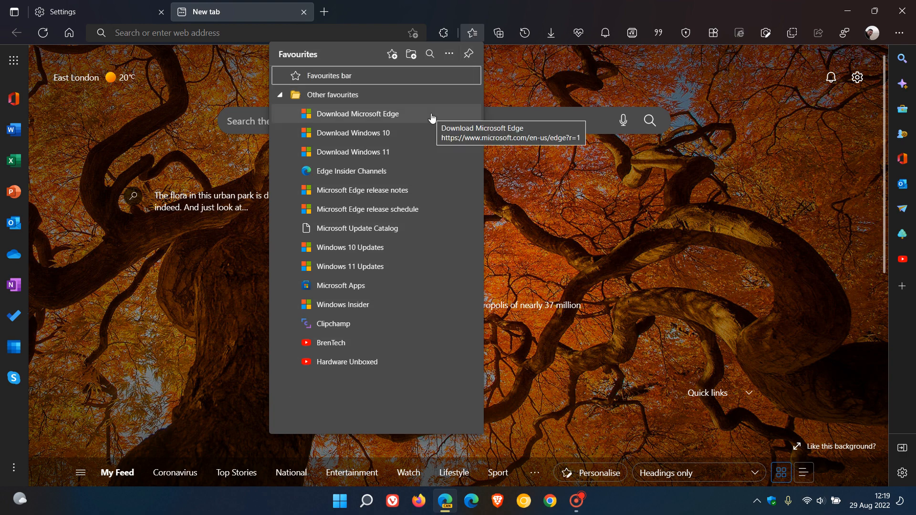
left_click(358, 114)
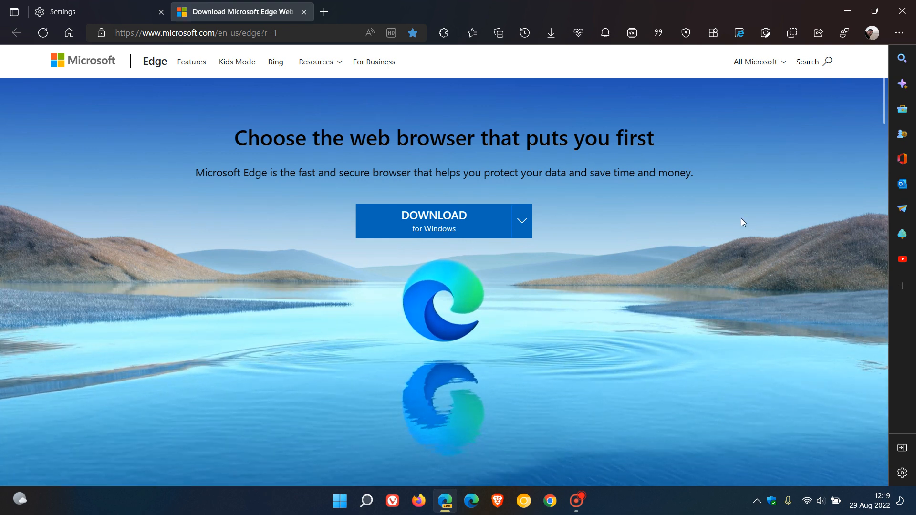
scroll("down", 3)
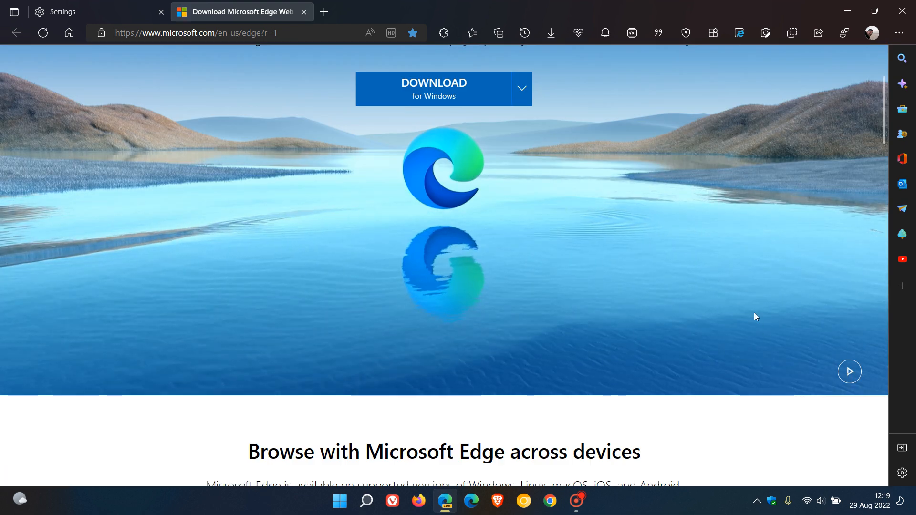
scroll("up", 3)
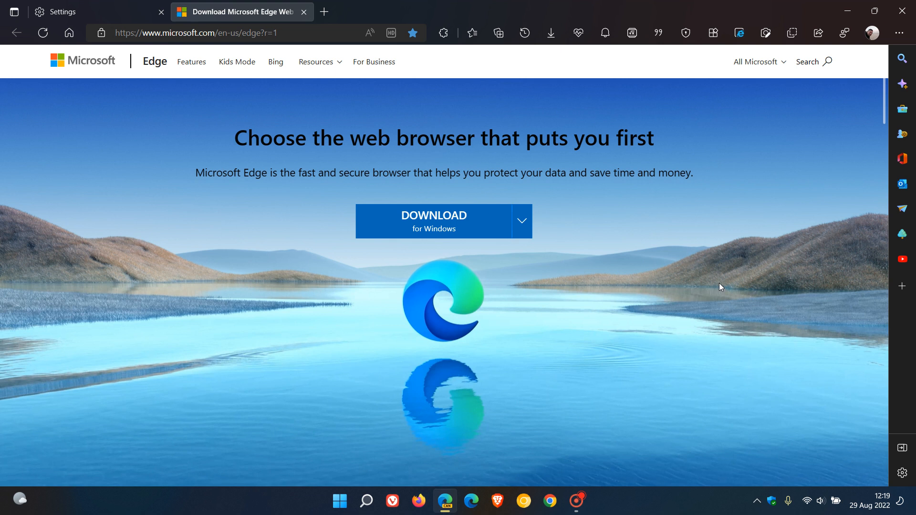
mouse_move(646, 257)
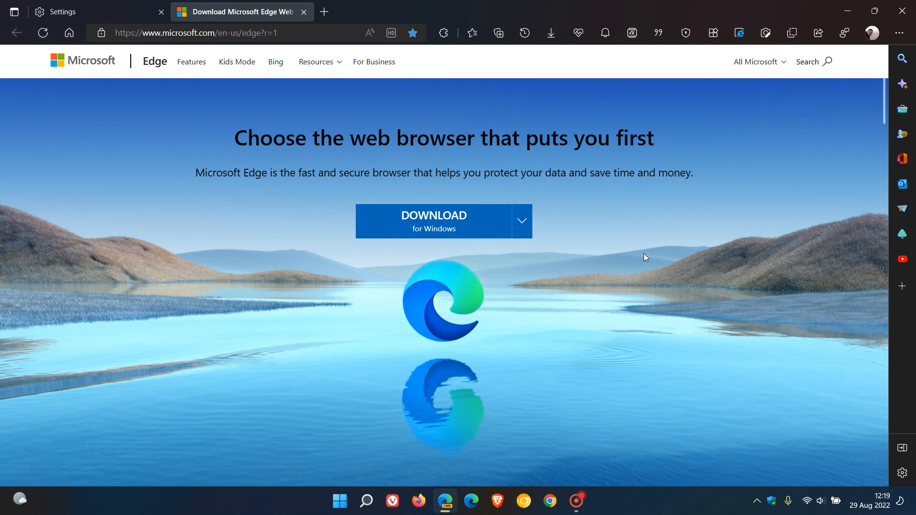
mouse_move(541, 209)
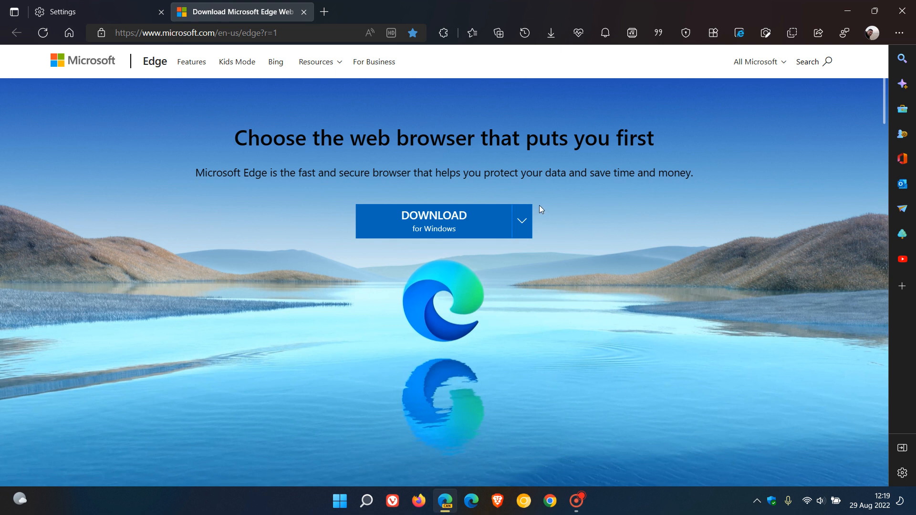
mouse_move(390, 32)
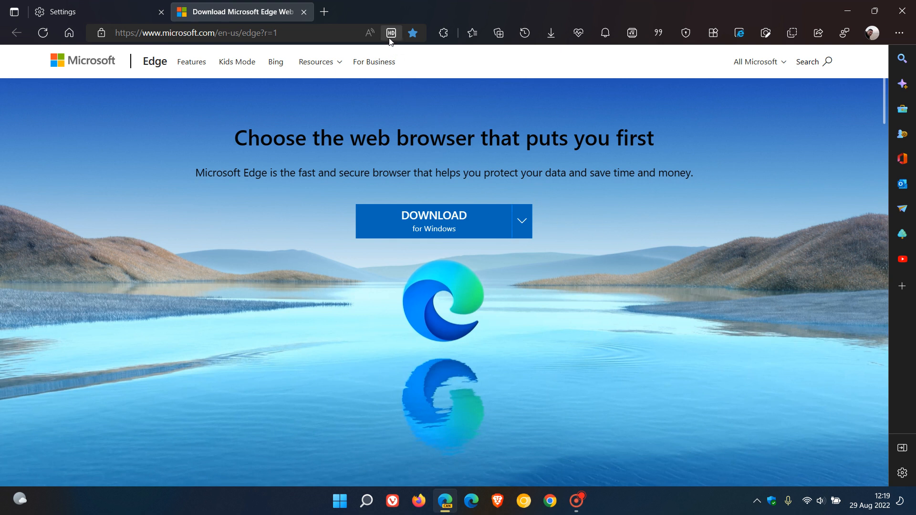
mouse_move(391, 33)
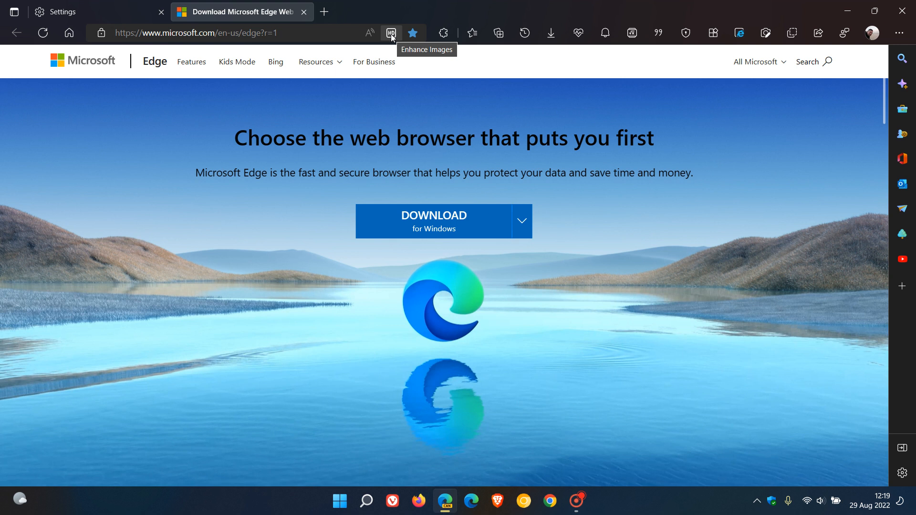
mouse_move(477, 158)
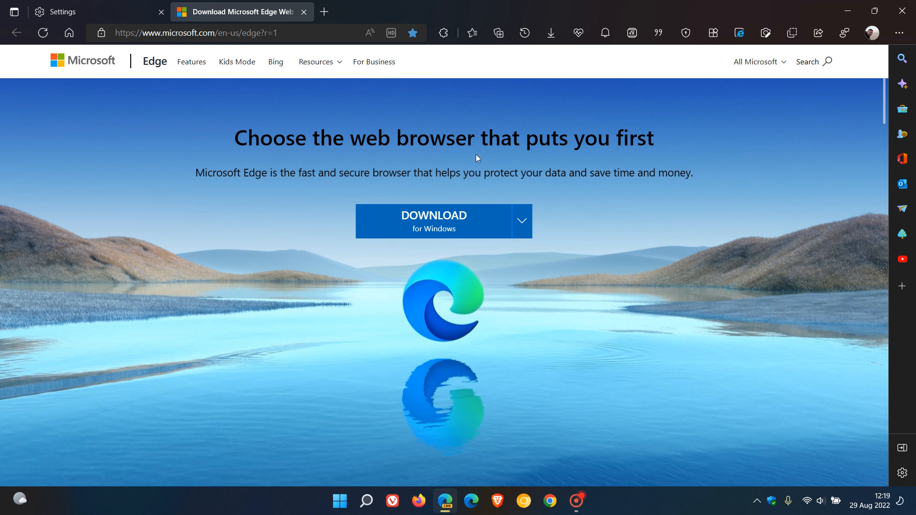
mouse_move(391, 34)
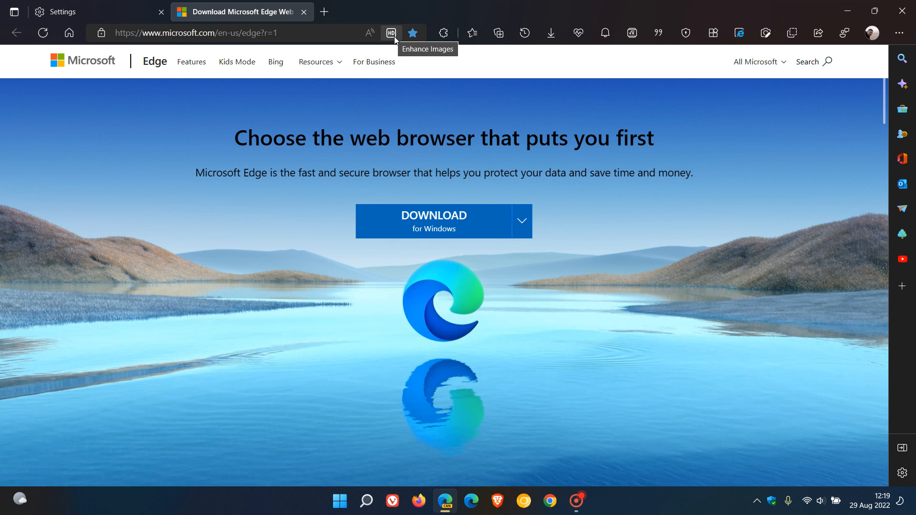
- Switch Enhance Images off in the address-bar Super resolution flyout and show Privacy settings reflecting it
left_click(390, 33)
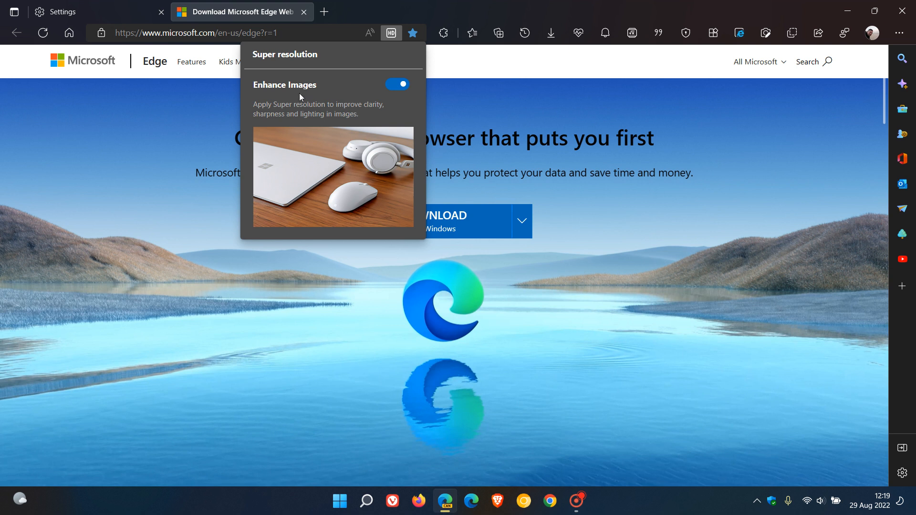
mouse_move(332, 116)
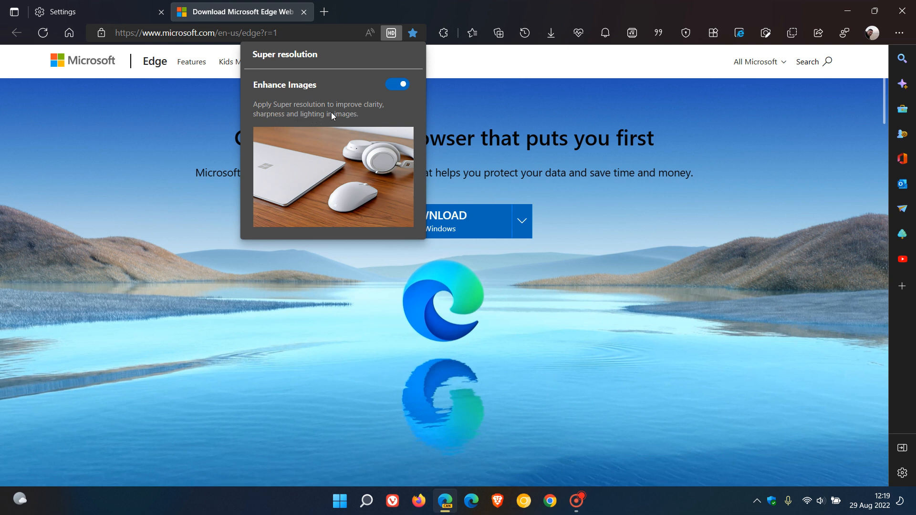
mouse_move(311, 125)
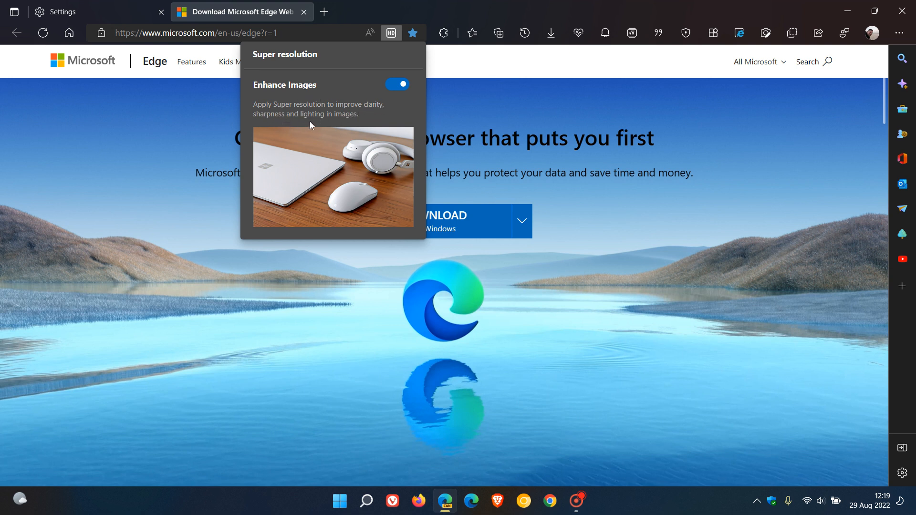
mouse_move(418, 109)
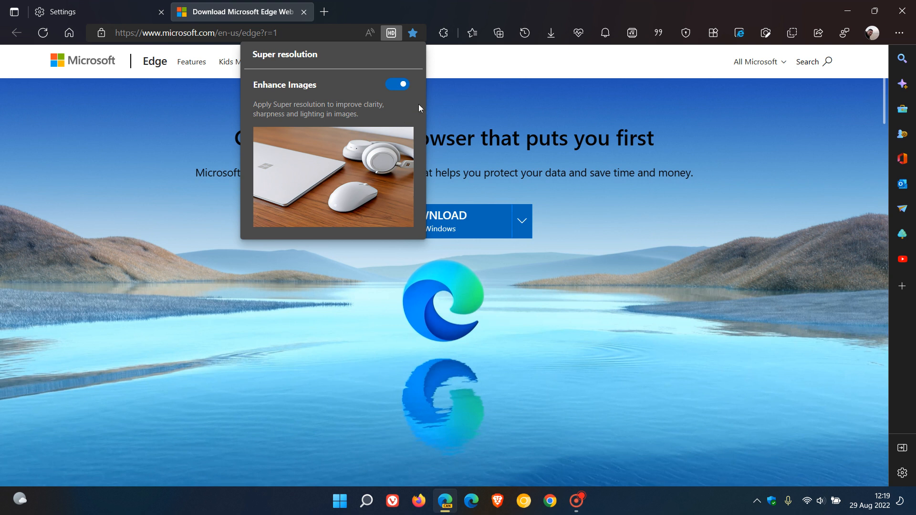
mouse_move(413, 111)
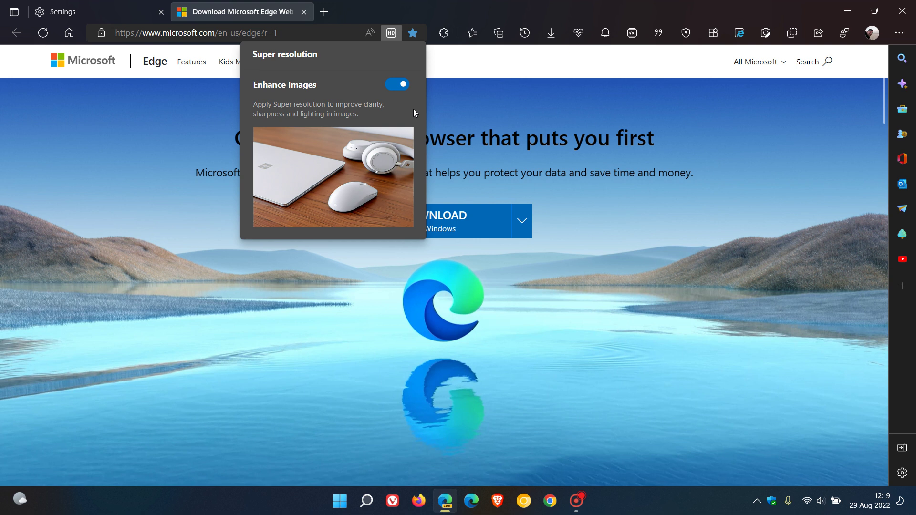
left_click(397, 84)
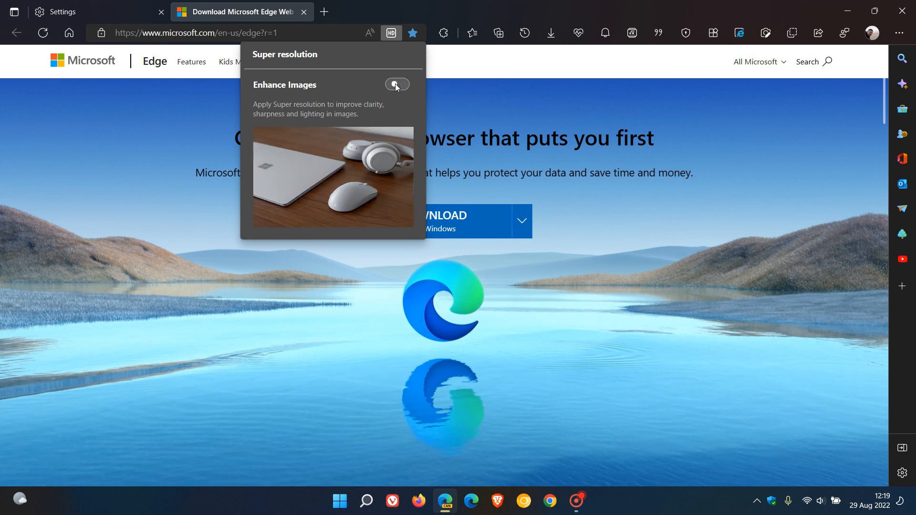
left_click(397, 84)
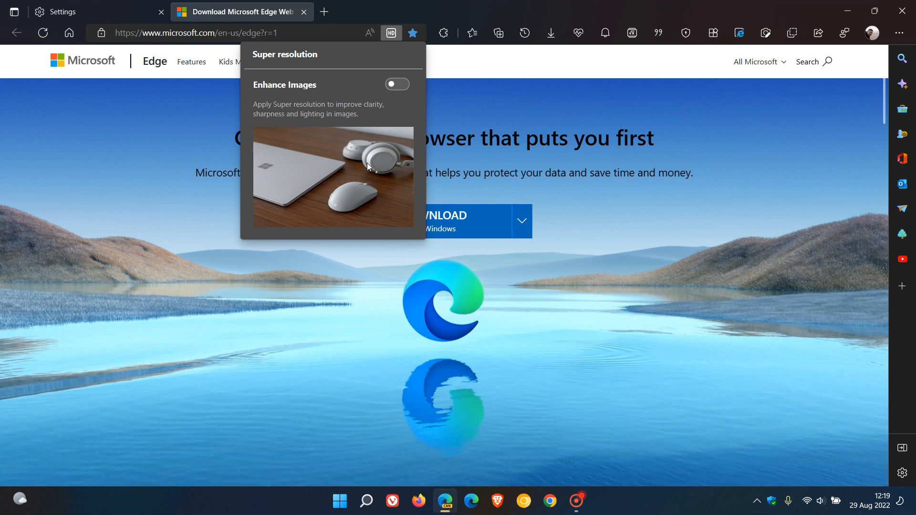
left_click(397, 84)
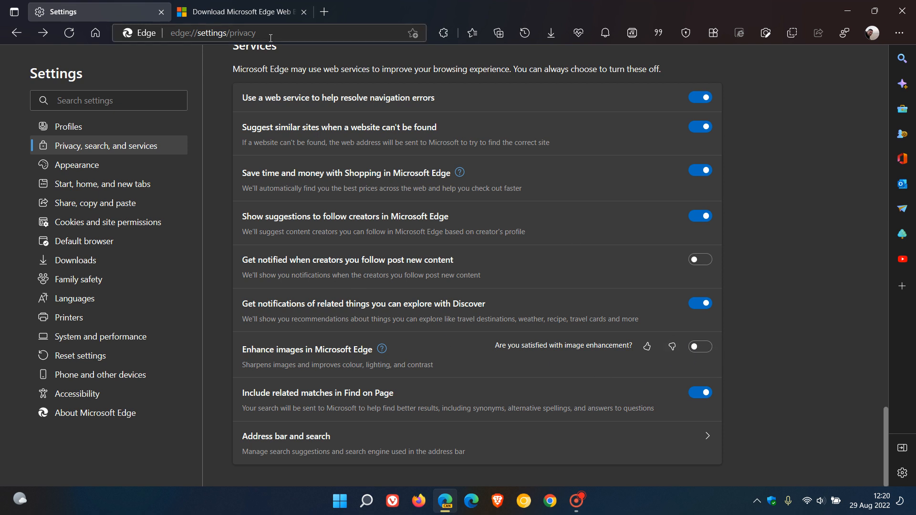
- Re-enable Enhance images in Privacy settings and confirm the download page's Super resolution popup shows it on
left_click(239, 11)
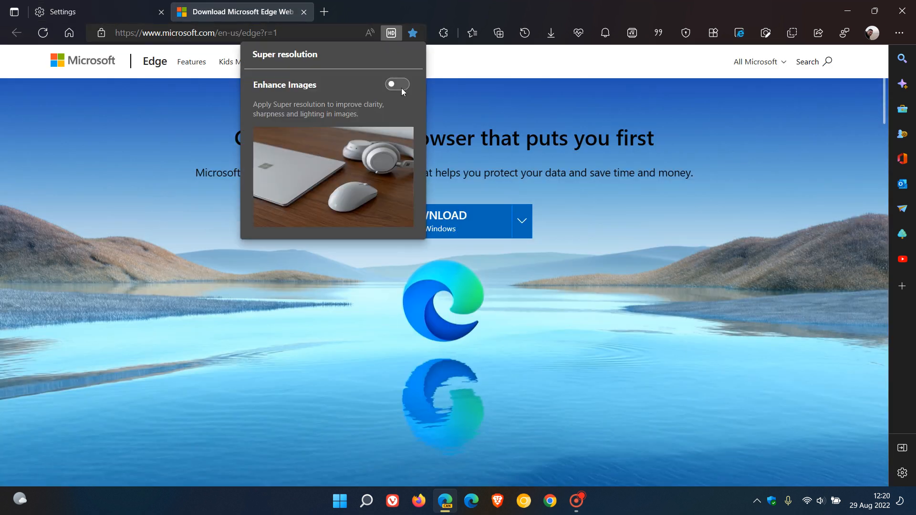
left_click(64, 11)
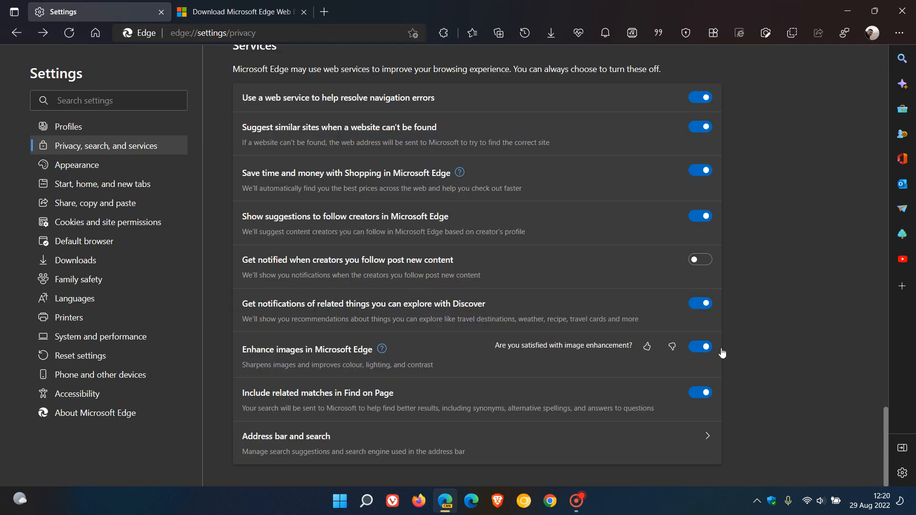
mouse_move(361, 363)
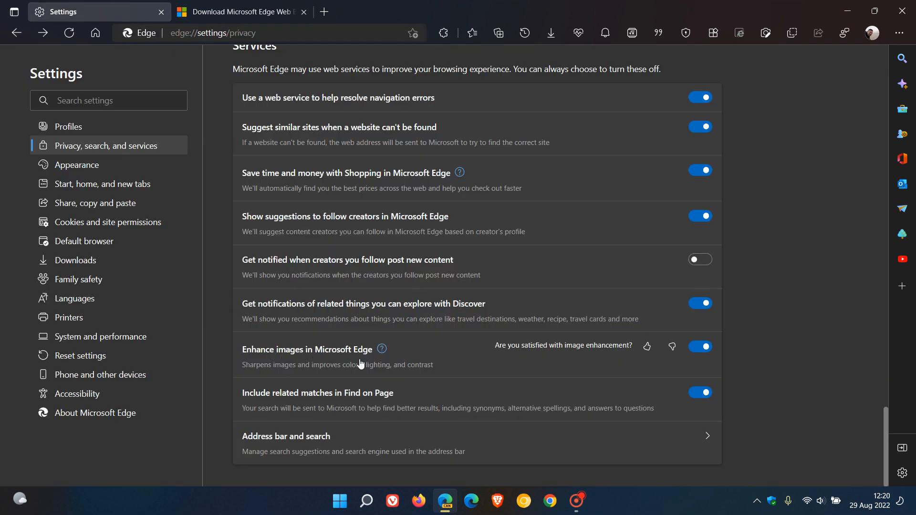
left_click(239, 12)
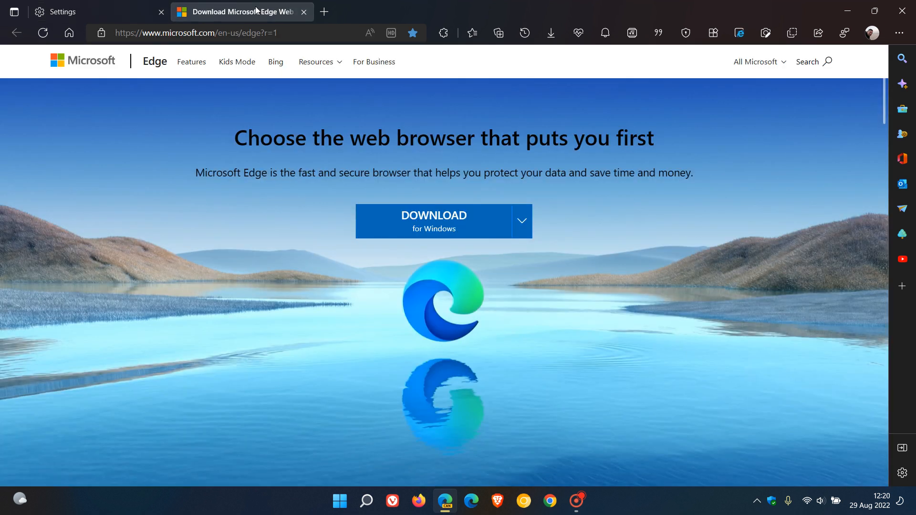
left_click(390, 32)
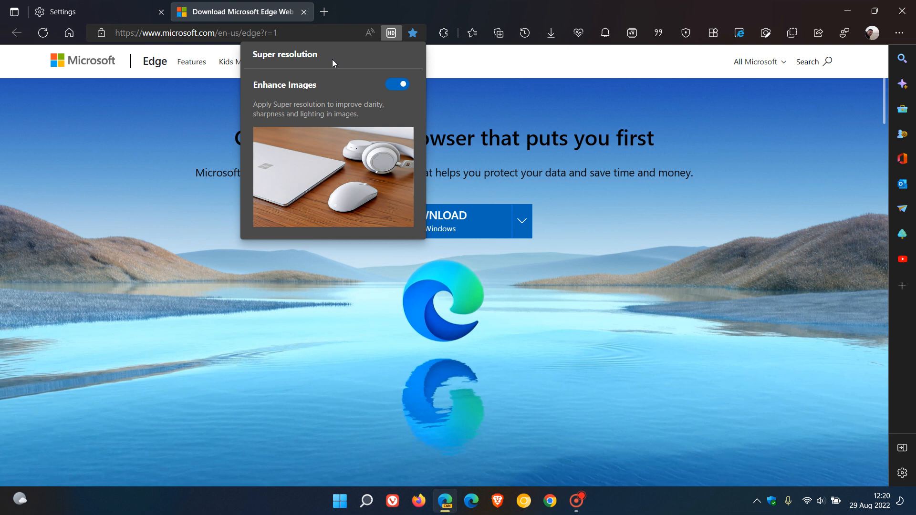
mouse_move(391, 33)
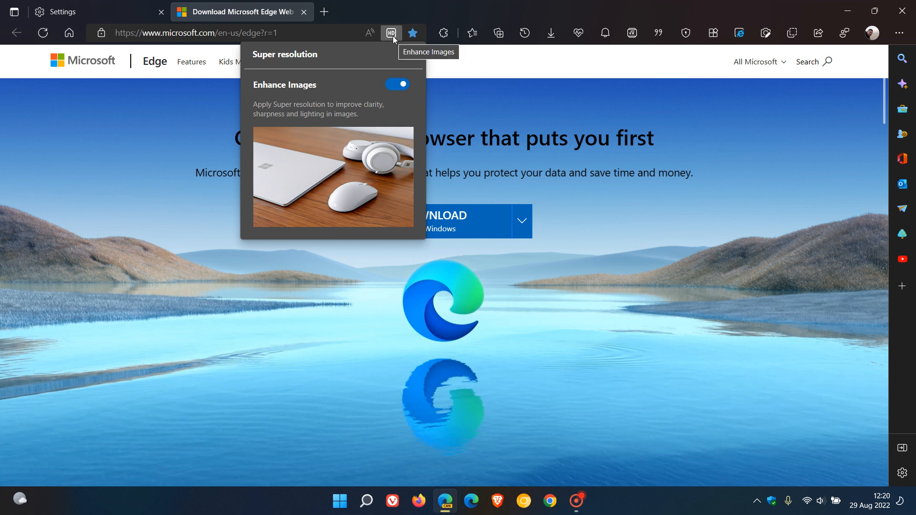
mouse_move(387, 61)
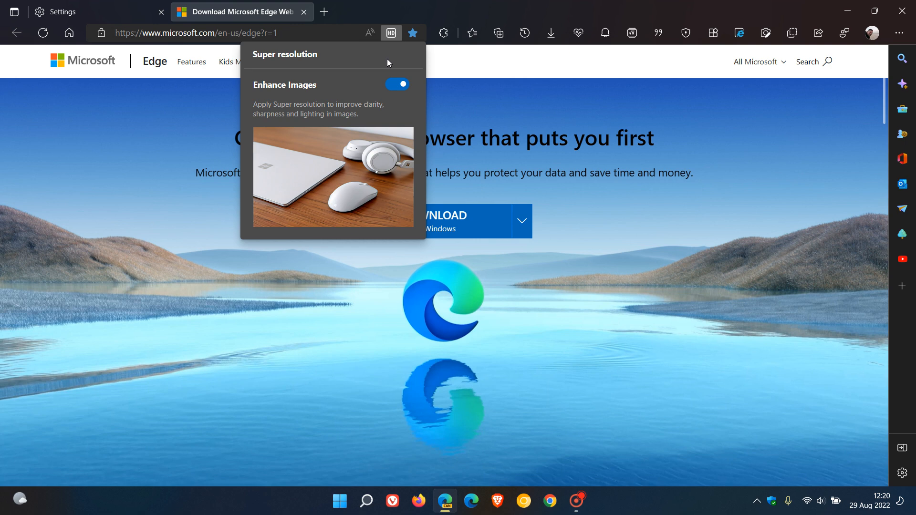
mouse_move(262, 50)
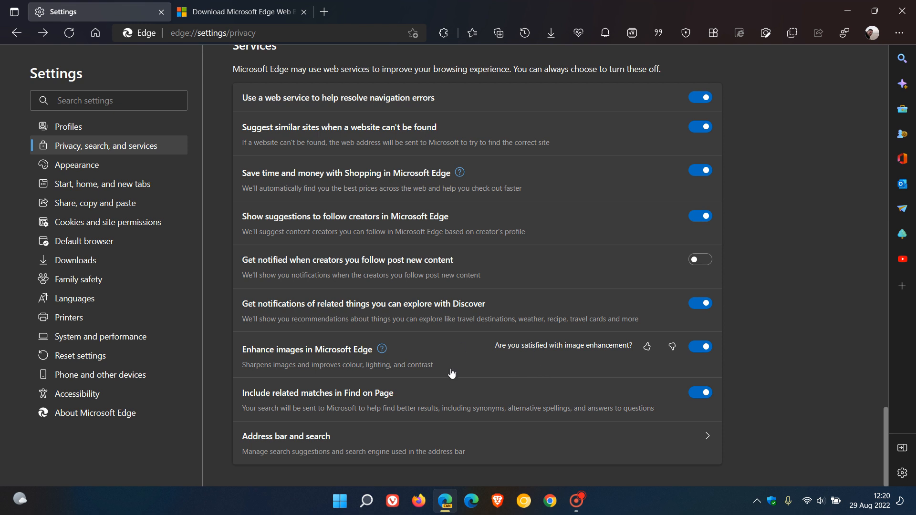
mouse_move(383, 358)
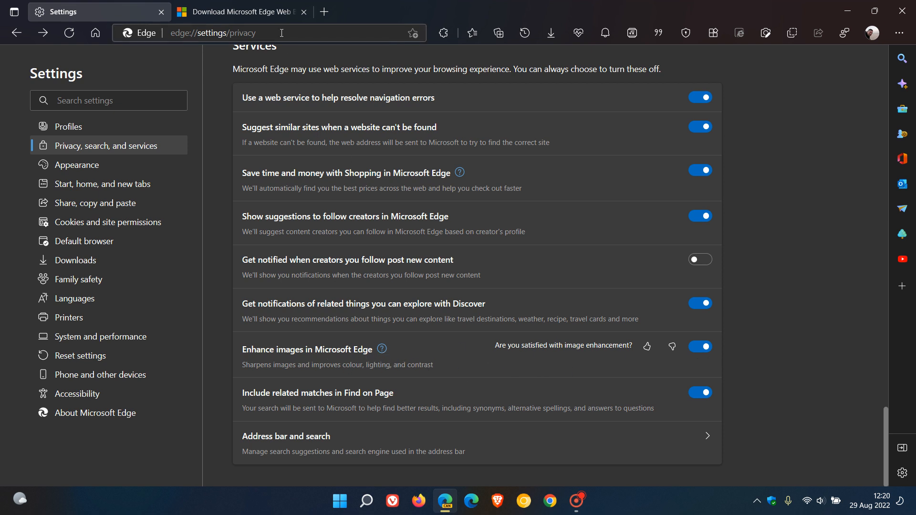
left_click(391, 32)
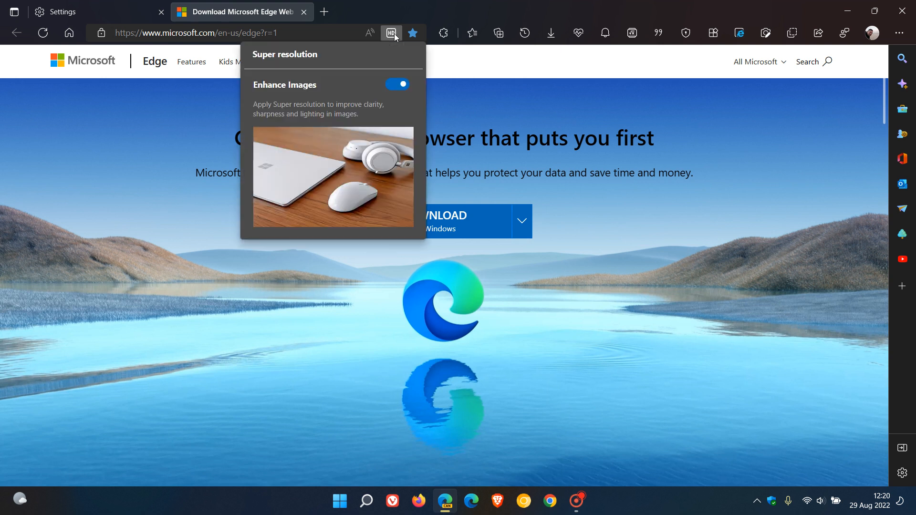
mouse_move(548, 121)
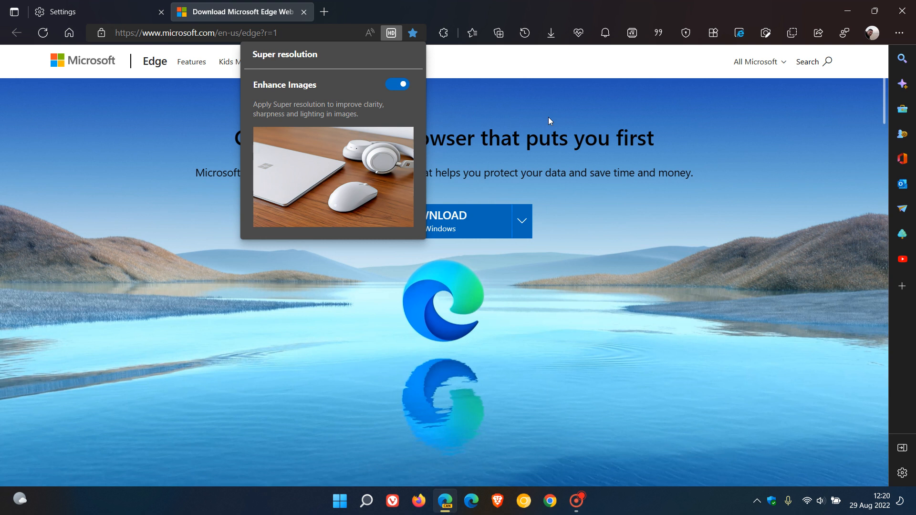
mouse_move(407, 107)
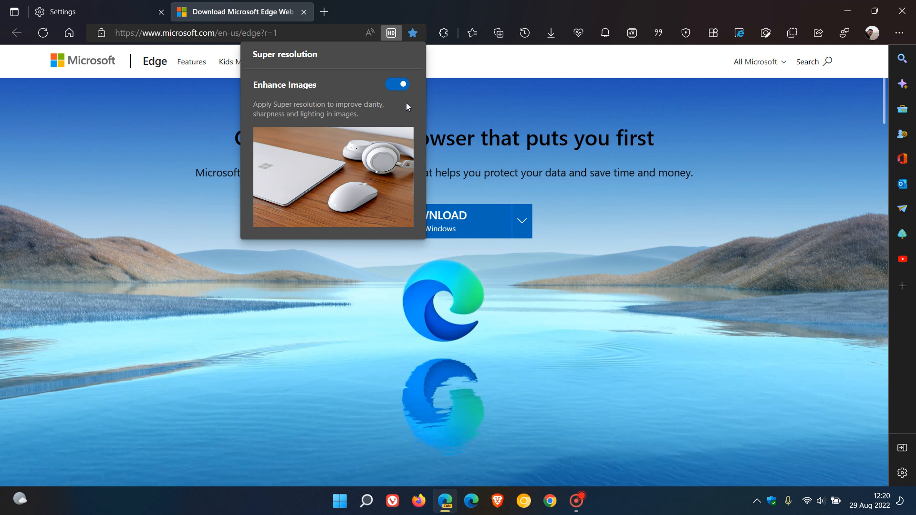
left_click(396, 84)
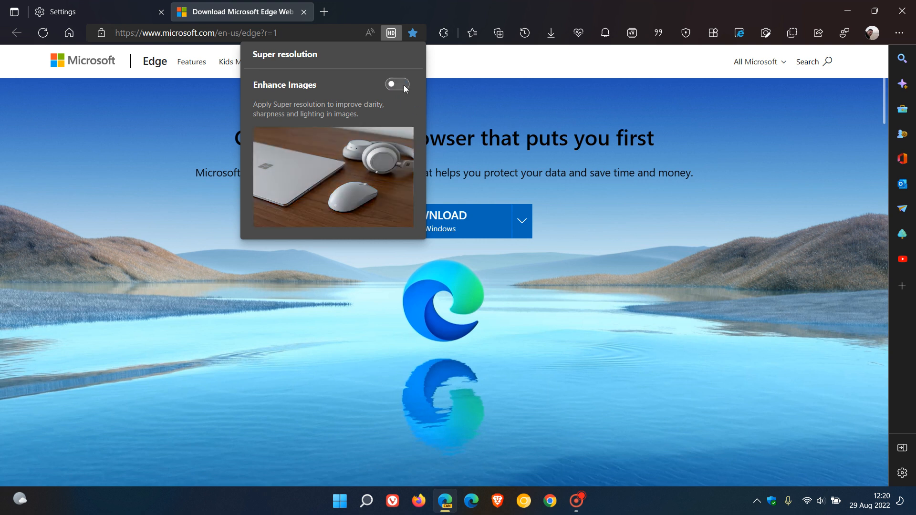
mouse_move(408, 90)
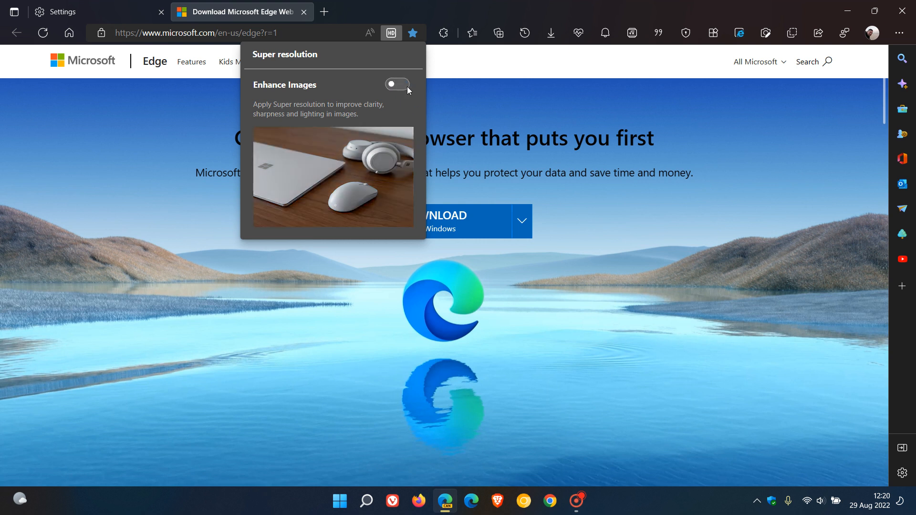
left_click(396, 84)
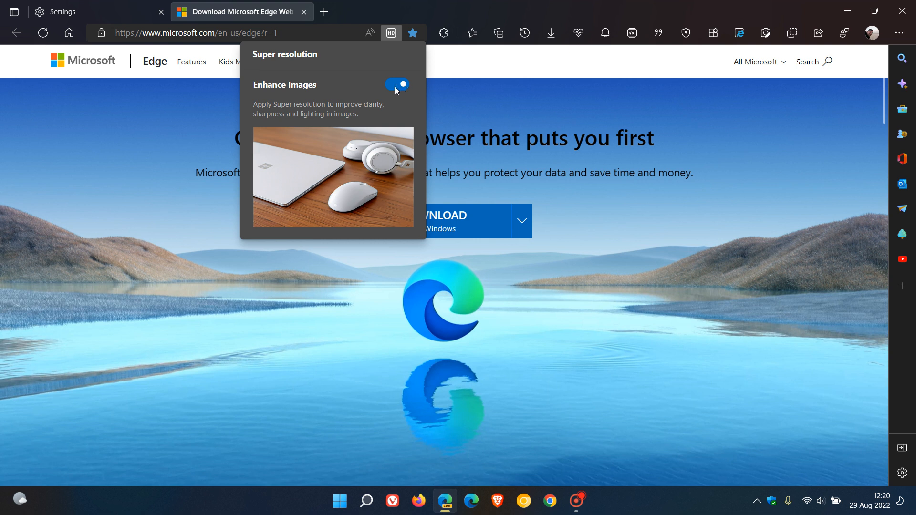
left_click(397, 84)
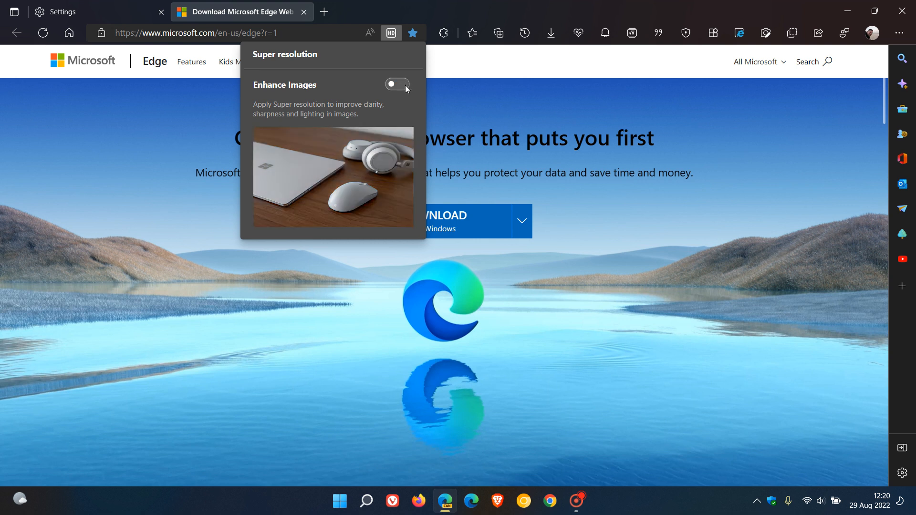
left_click(397, 84)
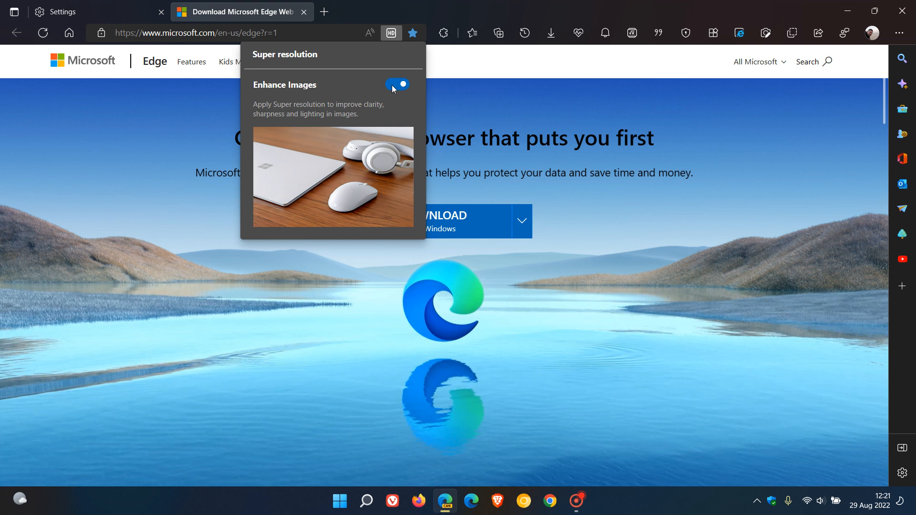
left_click(397, 85)
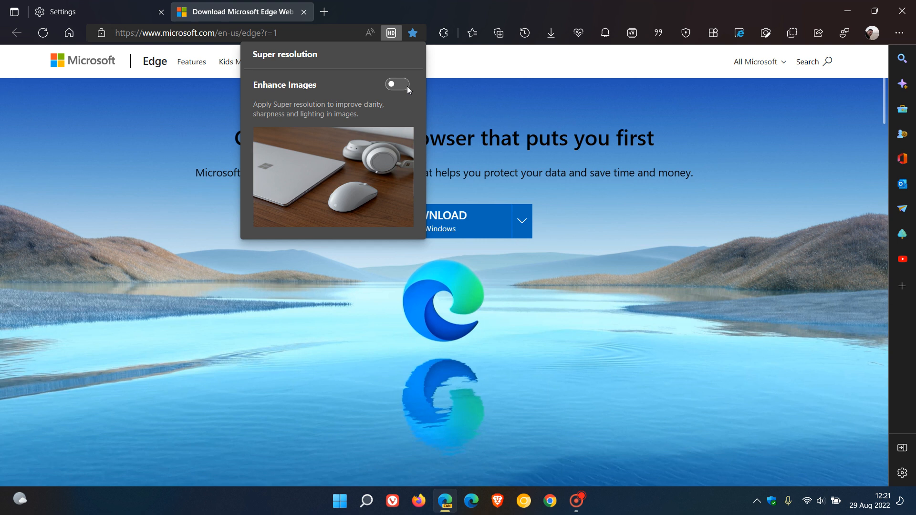
left_click(397, 84)
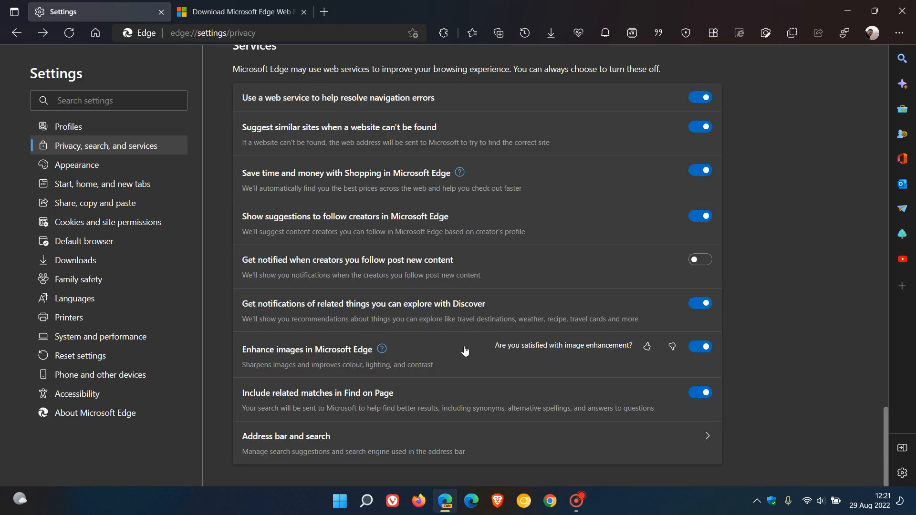
- Back on the download page, confirm the Super resolution popup shows Enhance Images on, then close it
left_click(239, 12)
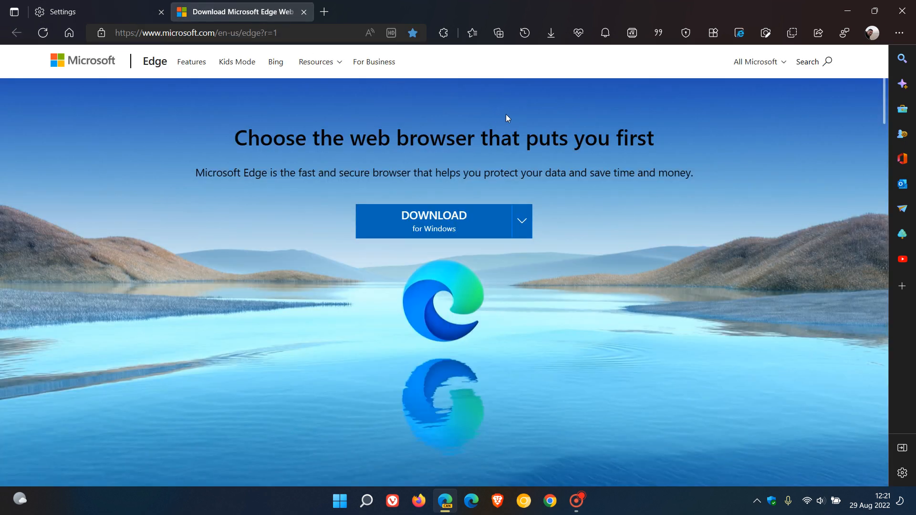
left_click(390, 33)
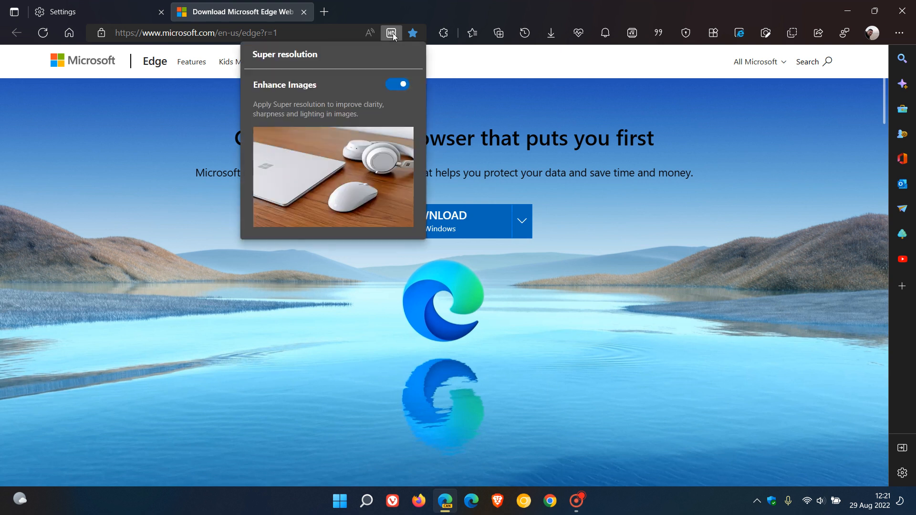
mouse_move(360, 74)
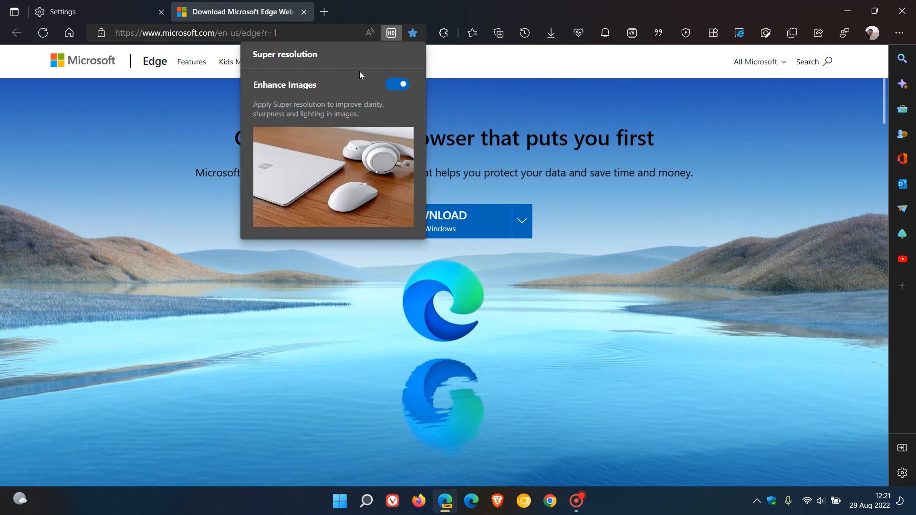
mouse_move(399, 106)
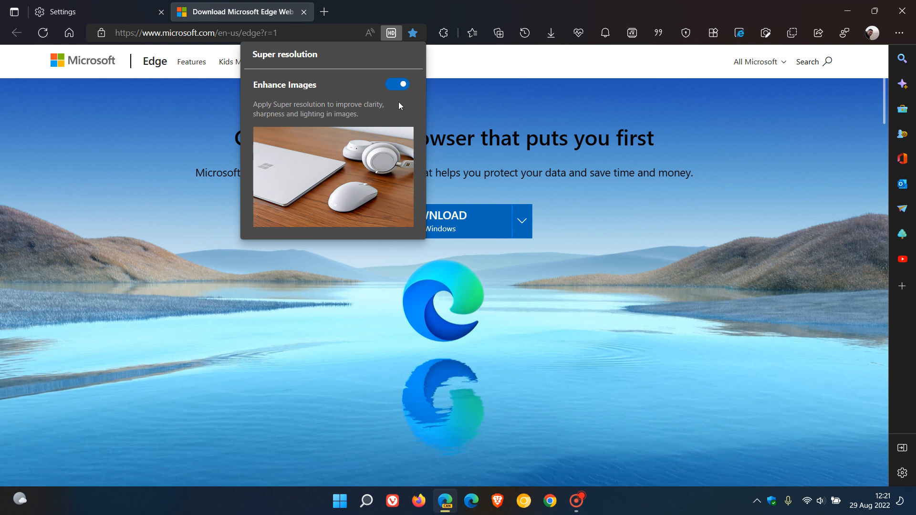
left_click(514, 126)
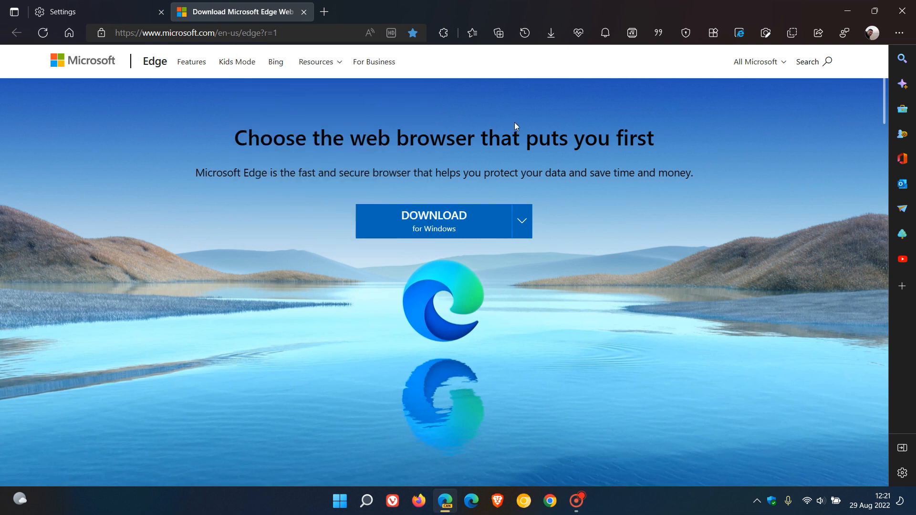
mouse_move(538, 222)
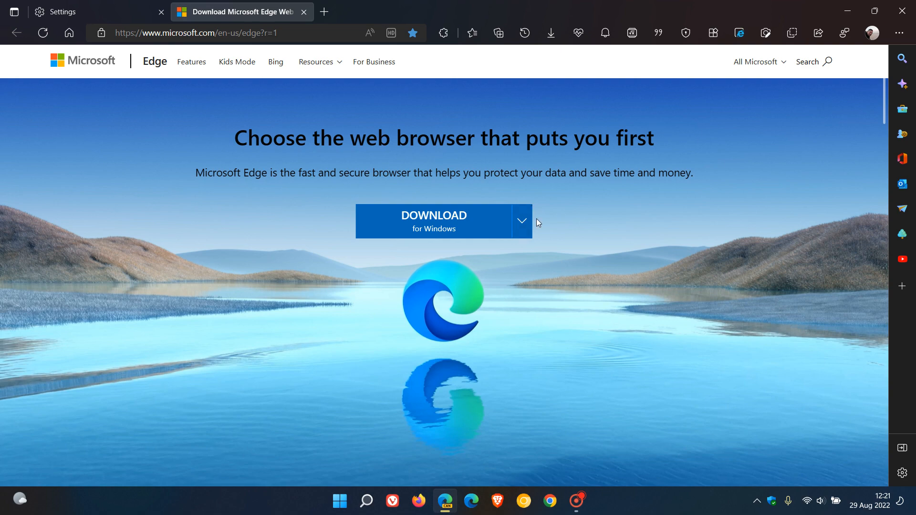